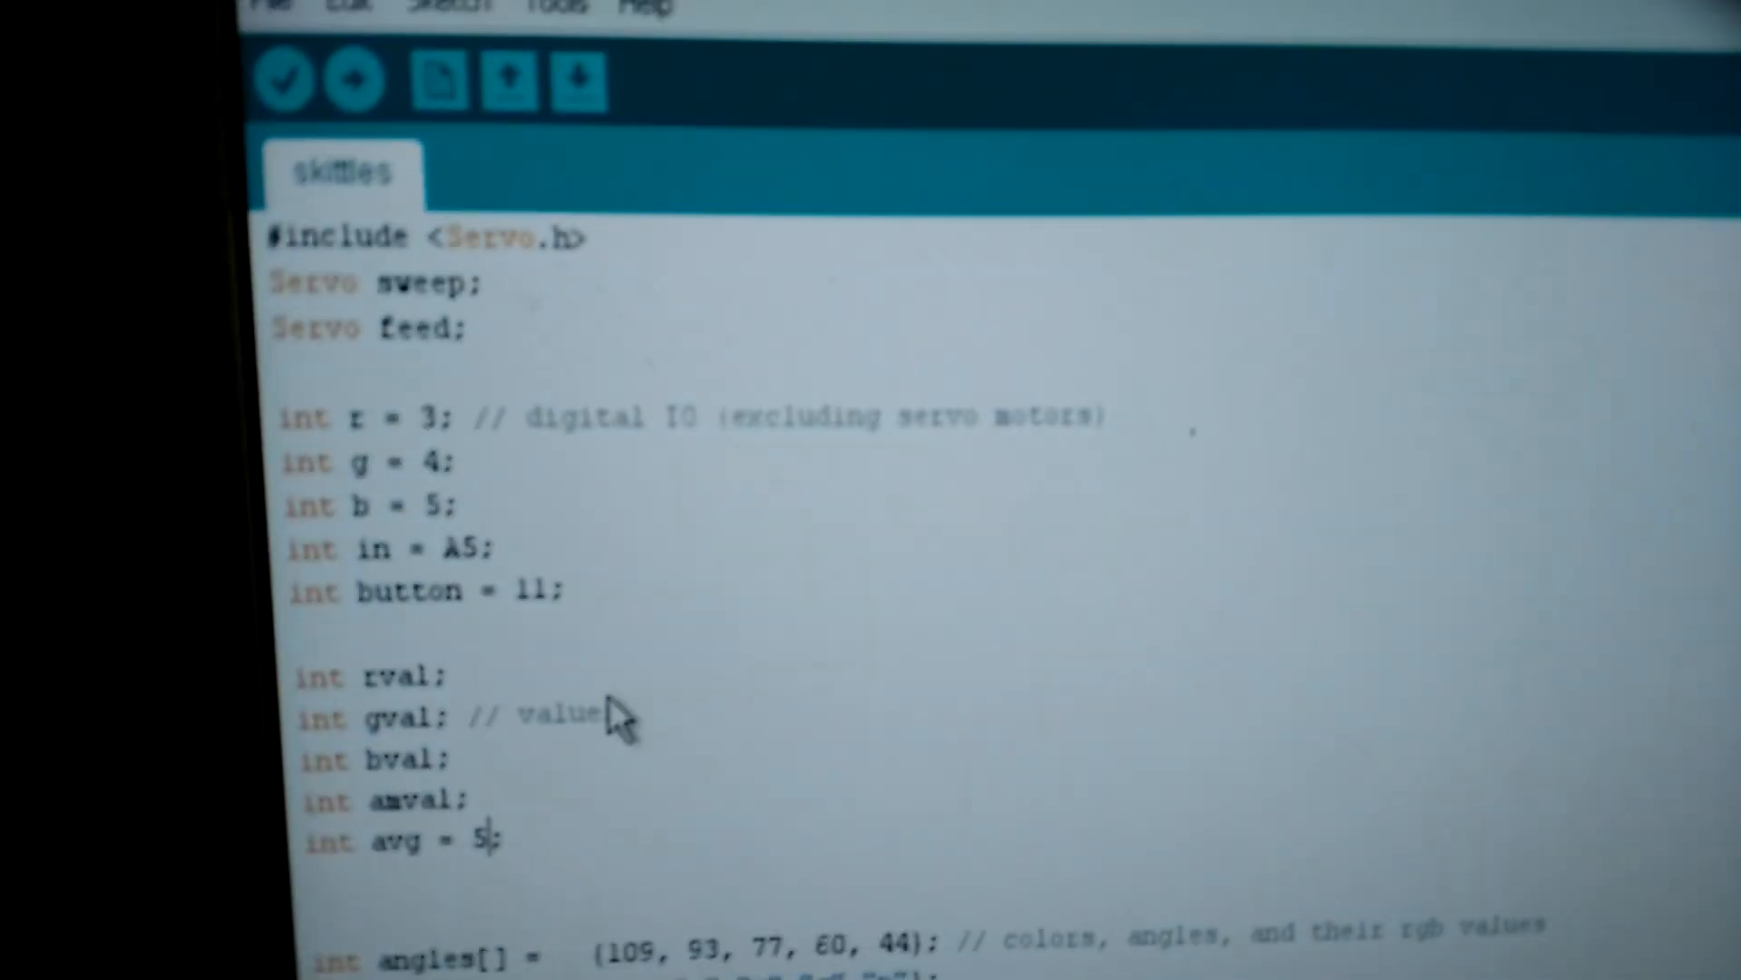
{"action": "scroll", "scroll_direction": "down", "scroll_amount": 3}
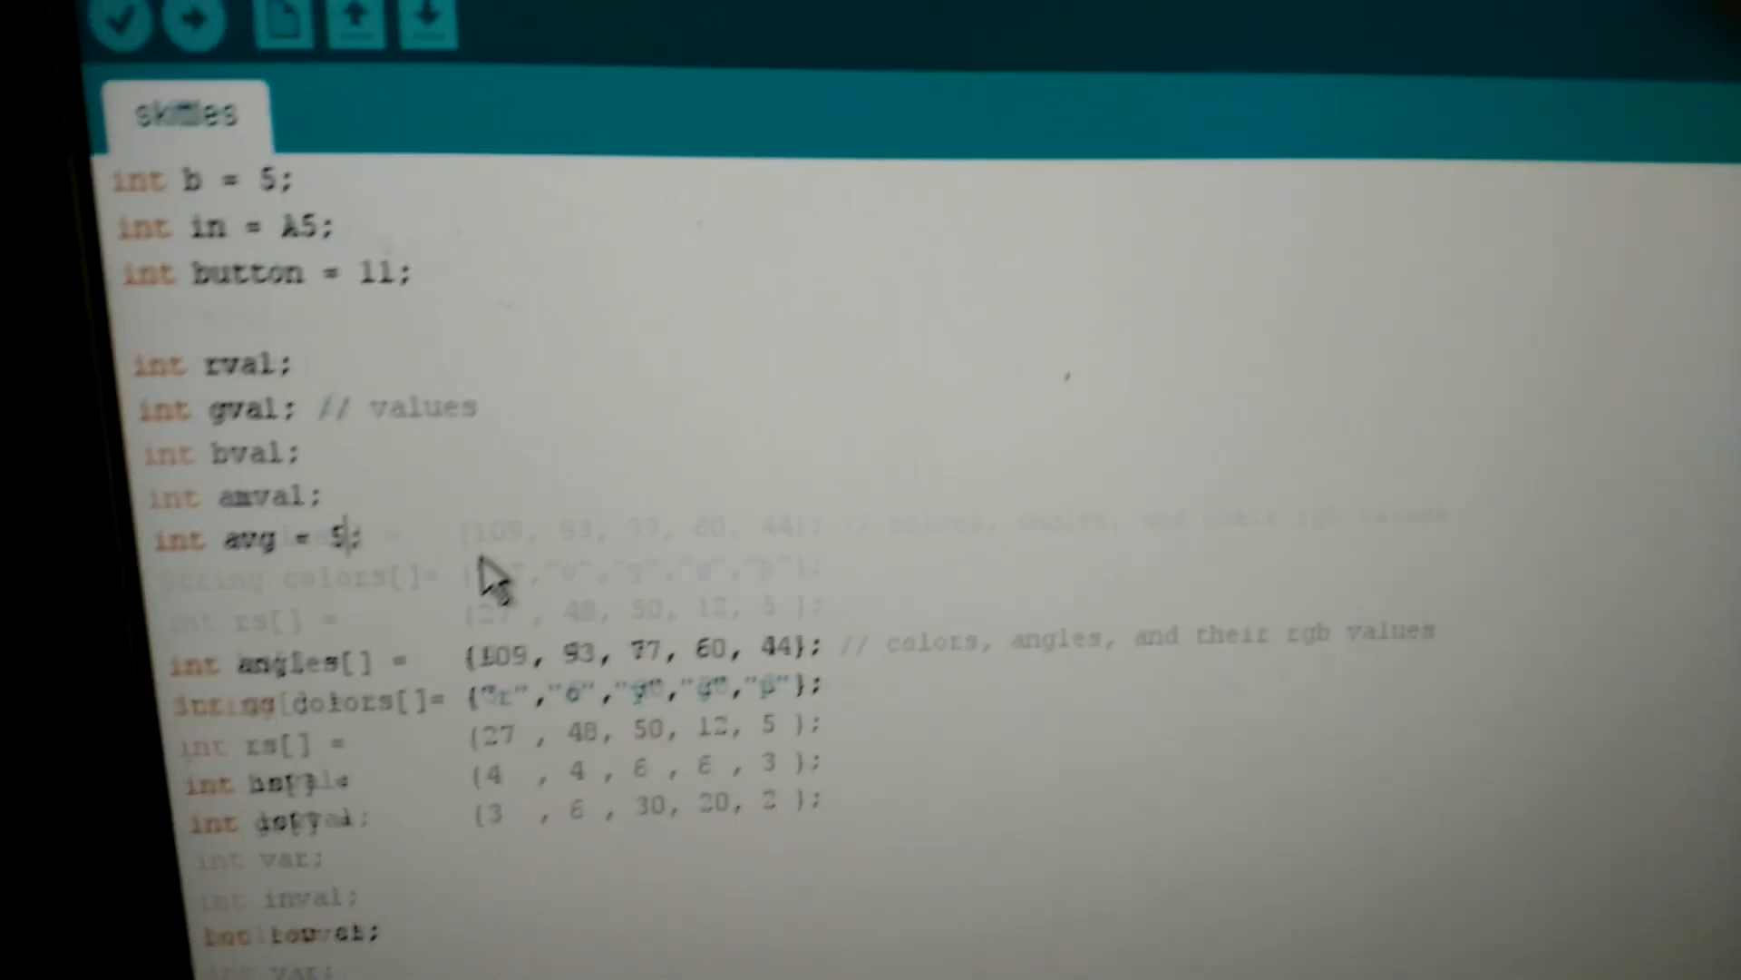
{"action": "scroll", "scroll_direction": "down", "scroll_amount": 3}
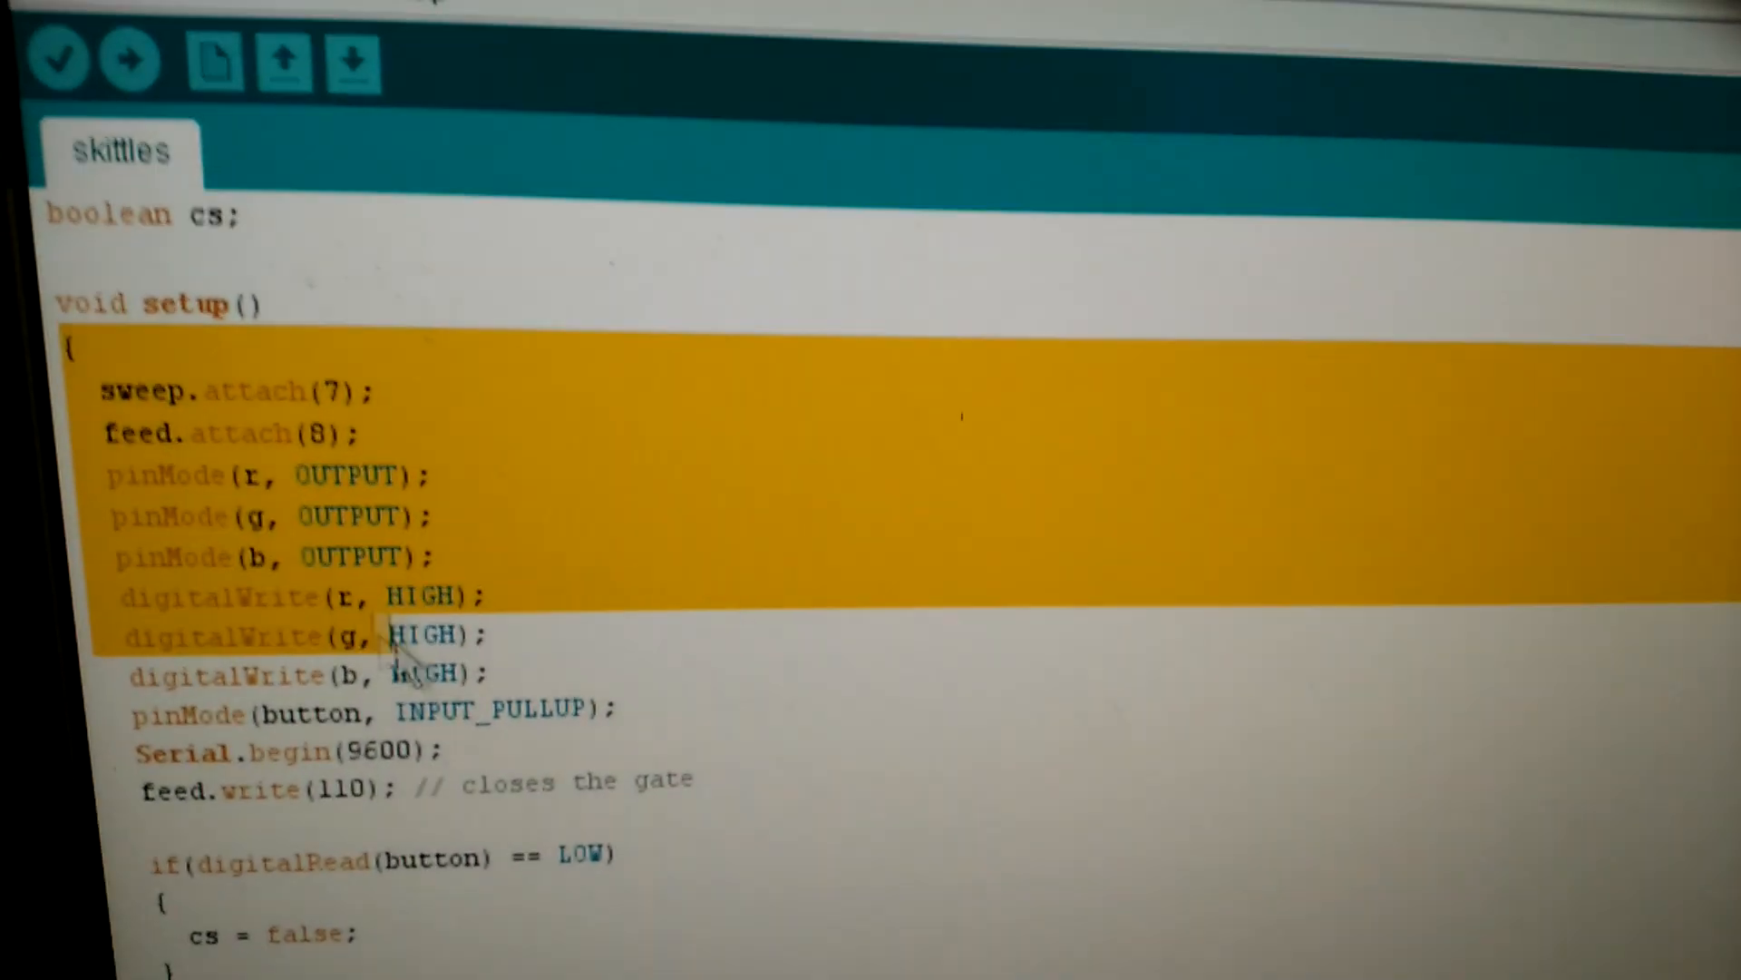
{"action": "scroll", "scroll_direction": "down", "scroll_amount": 3}
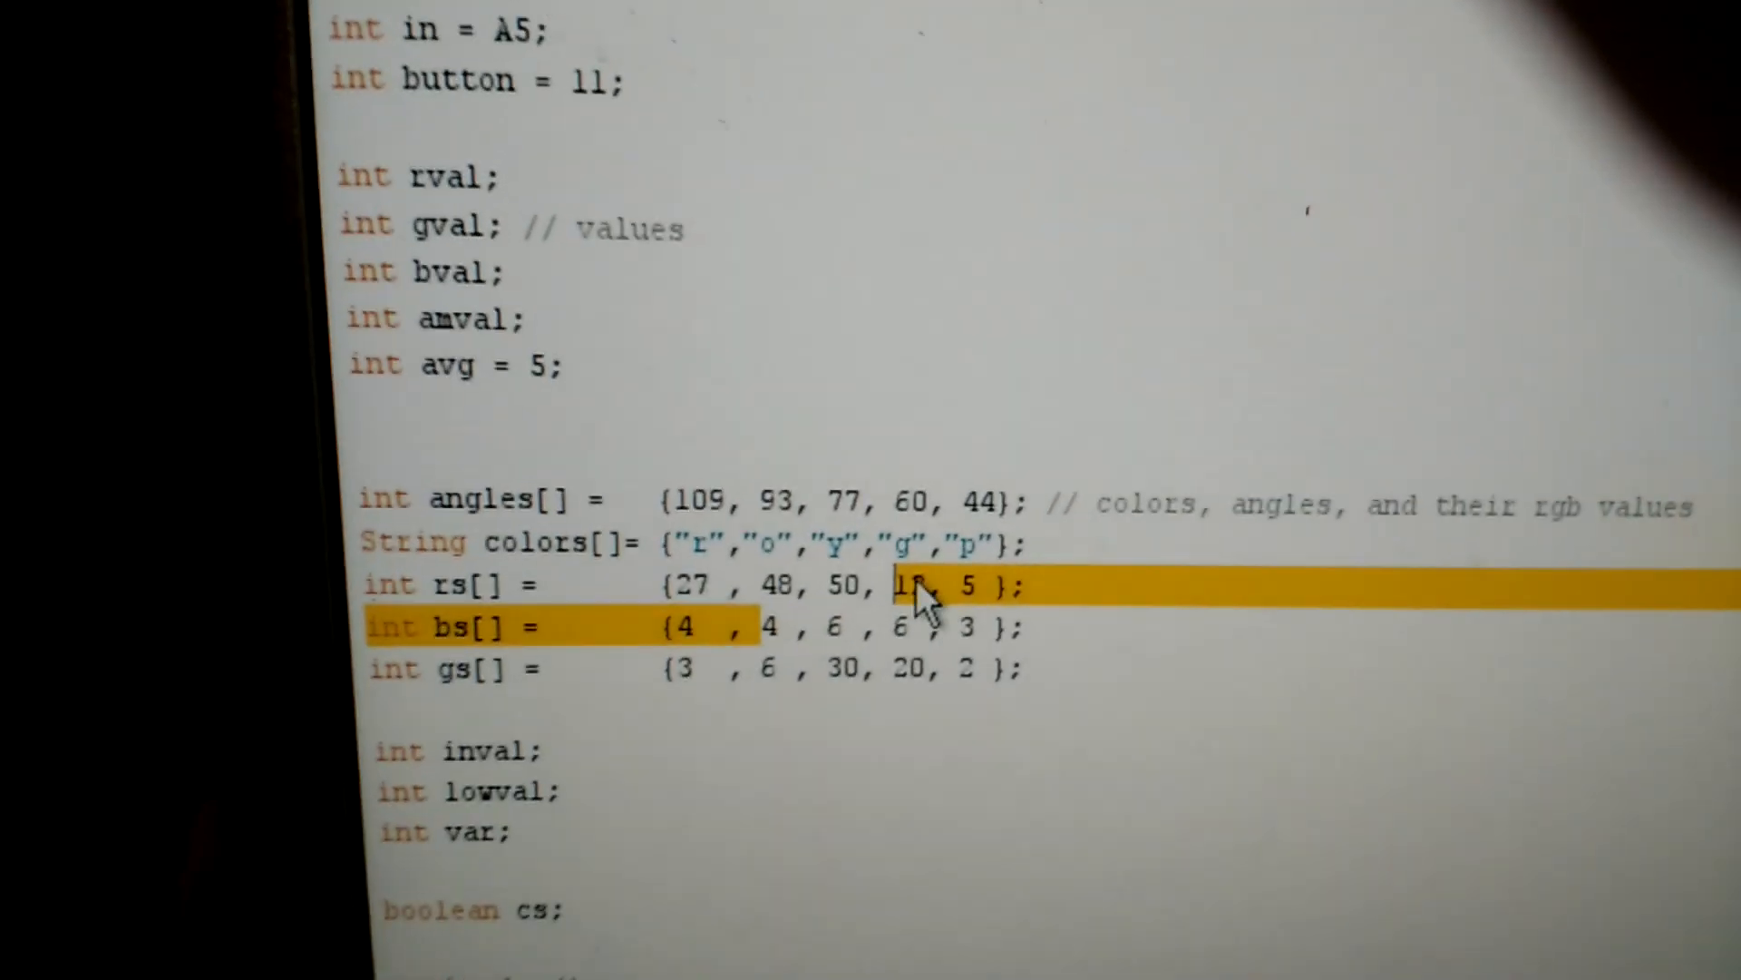
{"action": "scroll", "scroll_direction": "down", "scroll_amount": 3}
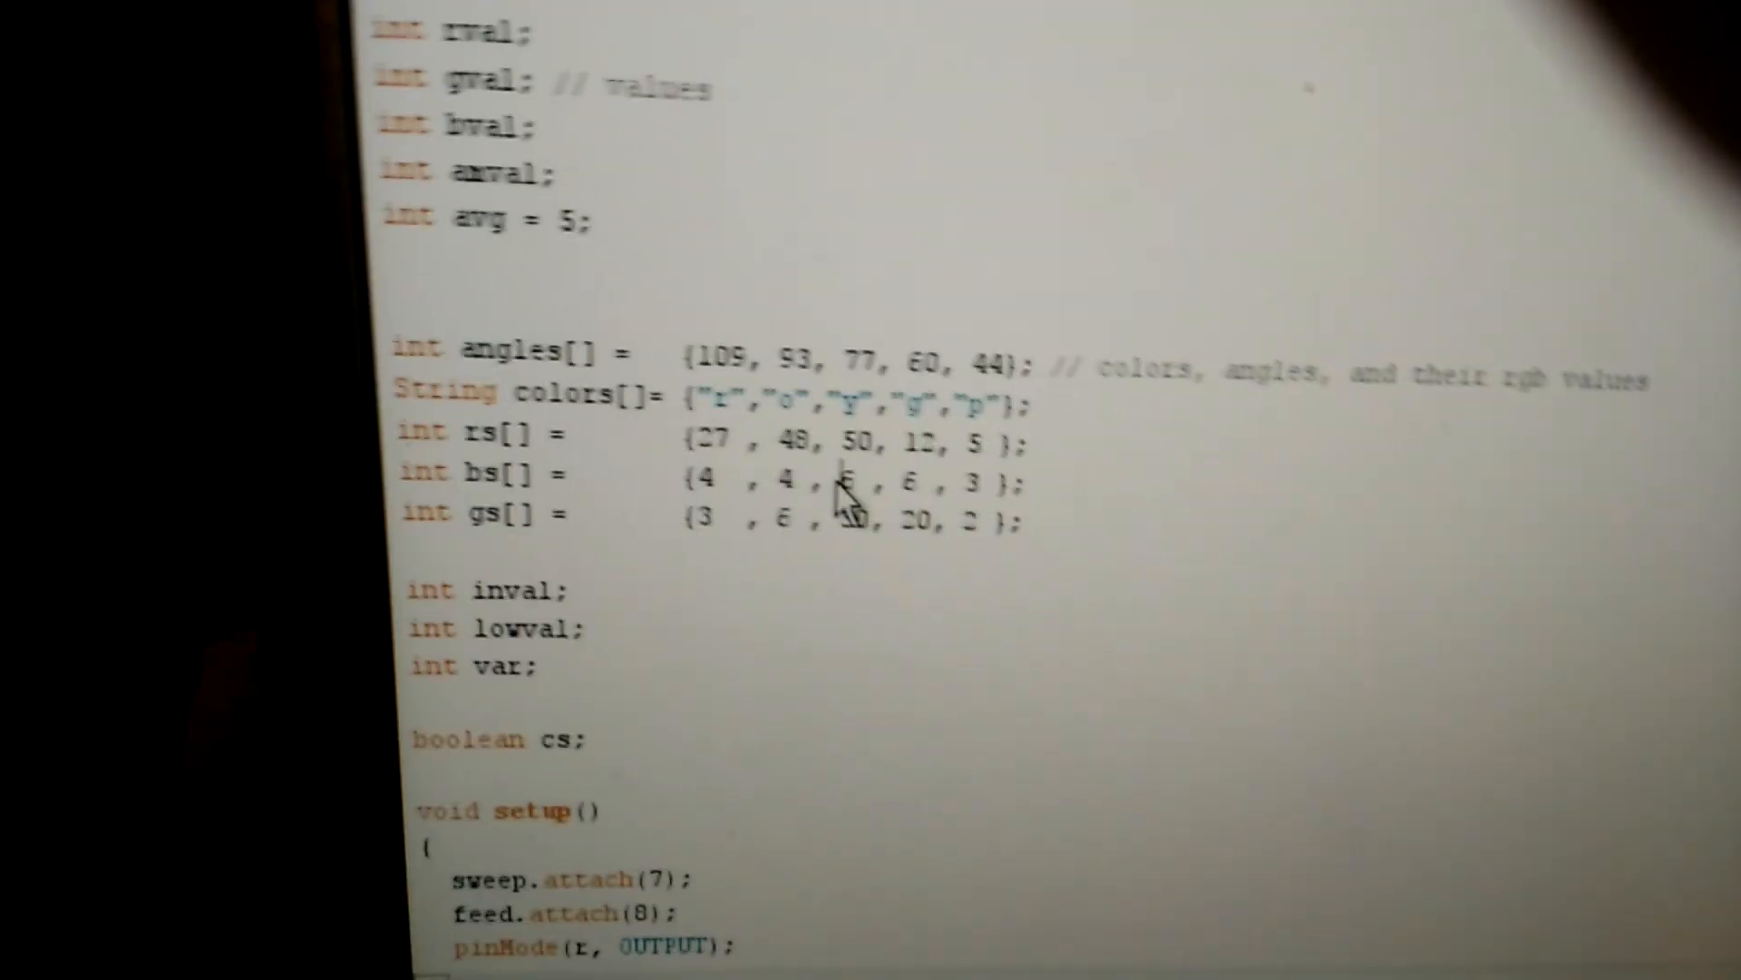
{"action": "scroll", "scroll_direction": "down", "scroll_amount": 3}
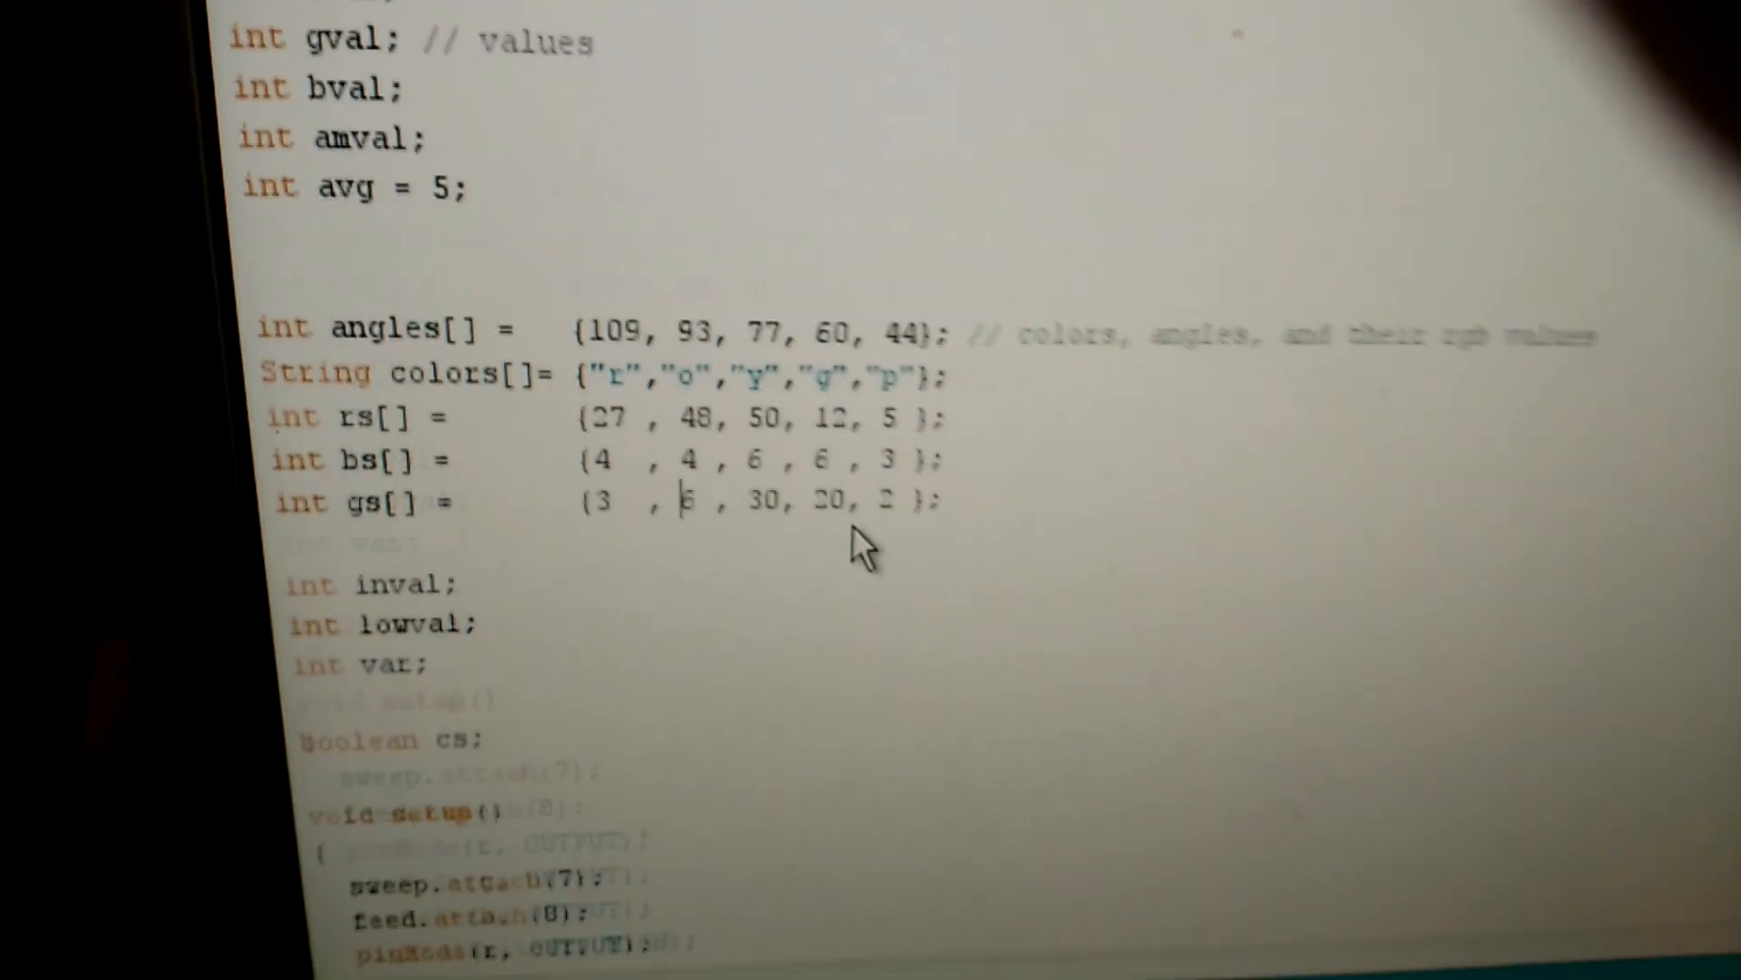
{"action": "scroll", "scroll_direction": "down", "scroll_amount": 3}
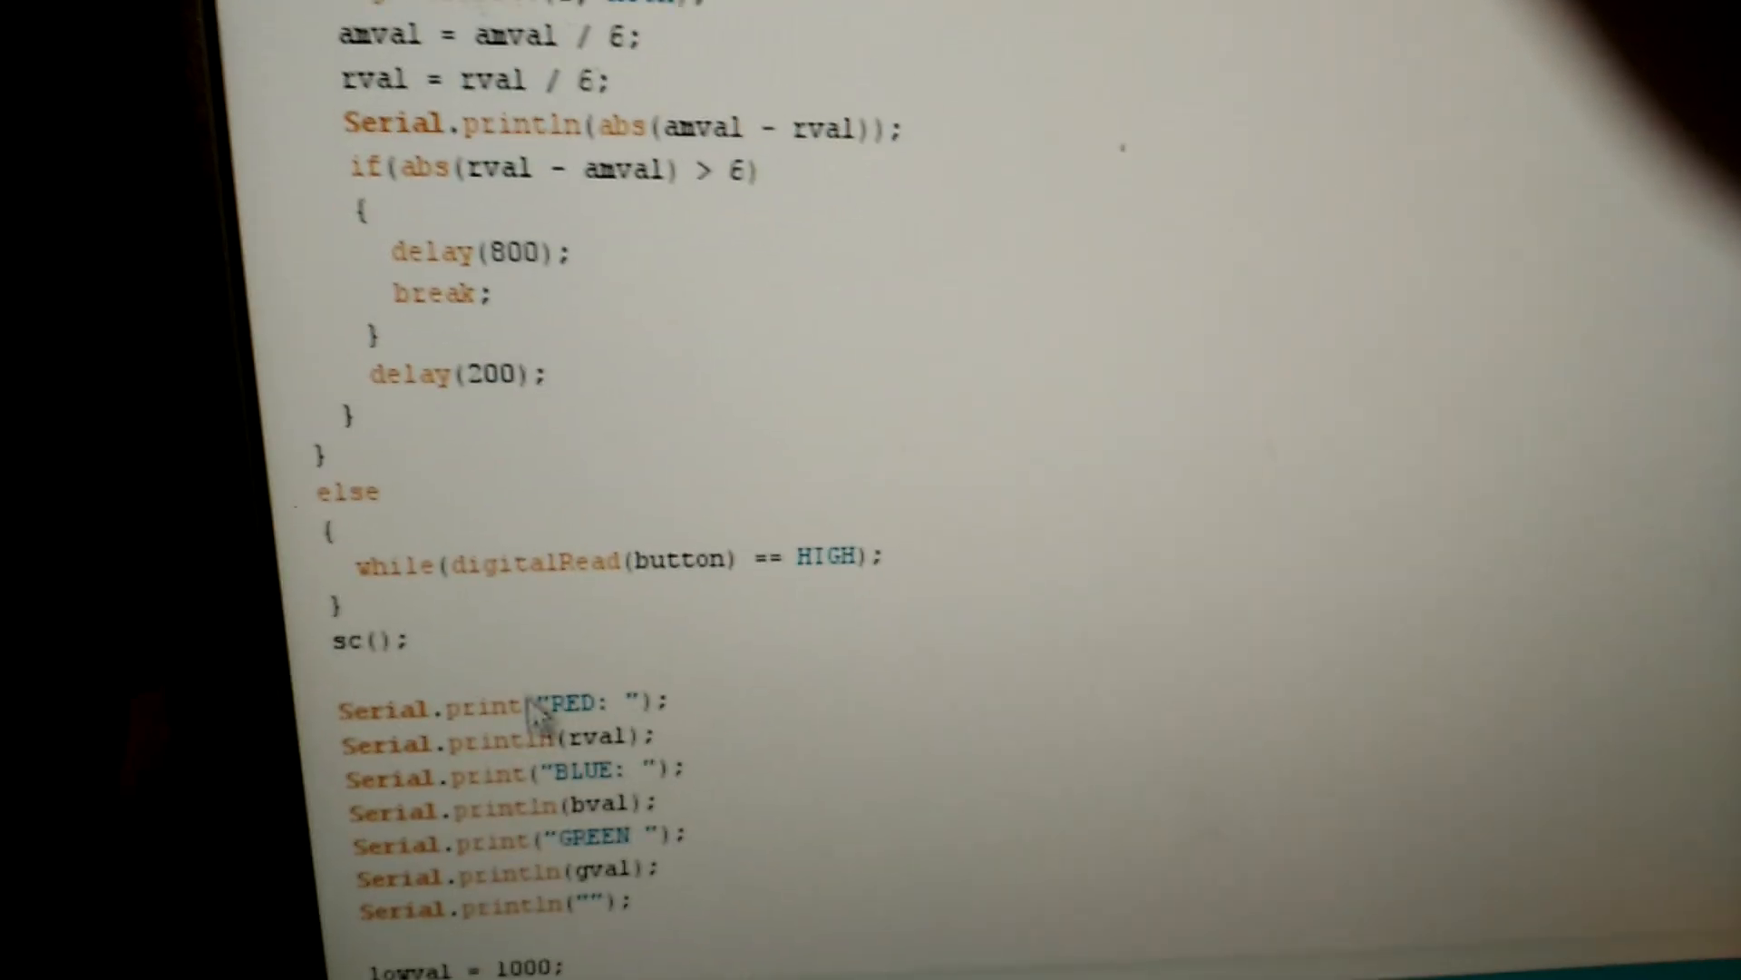